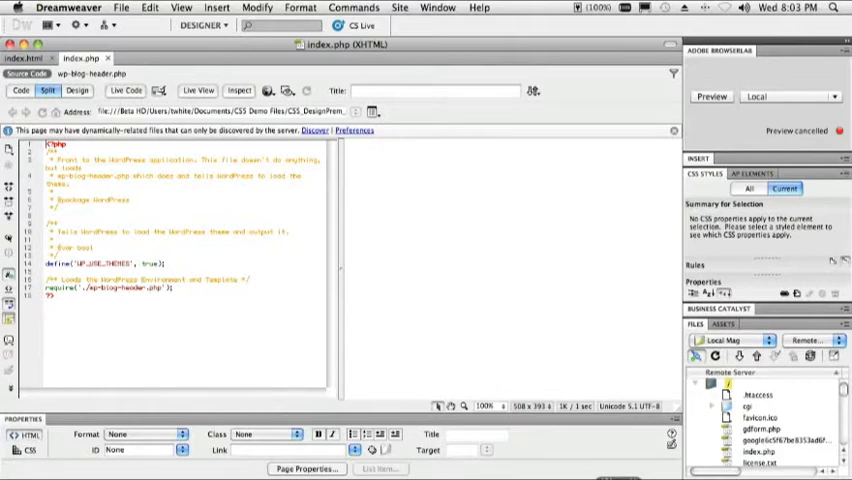
Render the WordPress index.php in Live View as the Terry White Tech Blog
{"action": "left_click", "coordinate": [352, 155]}
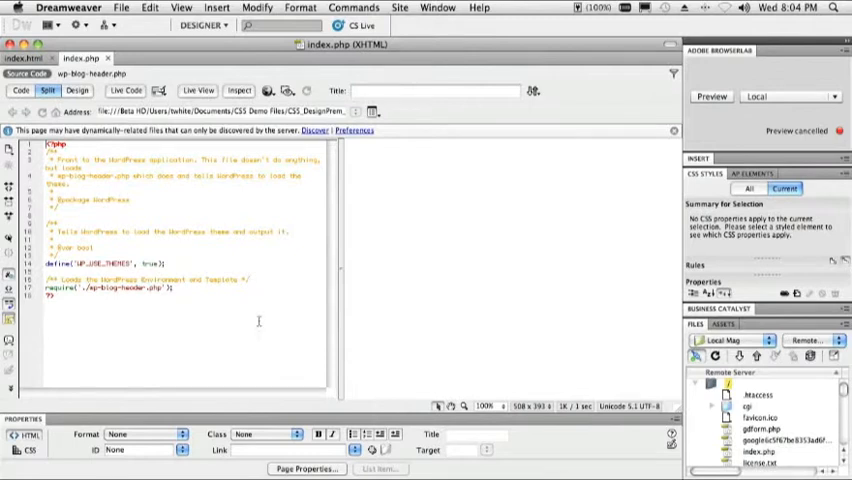
{"action": "mouse_move", "coordinate": [172, 219]}
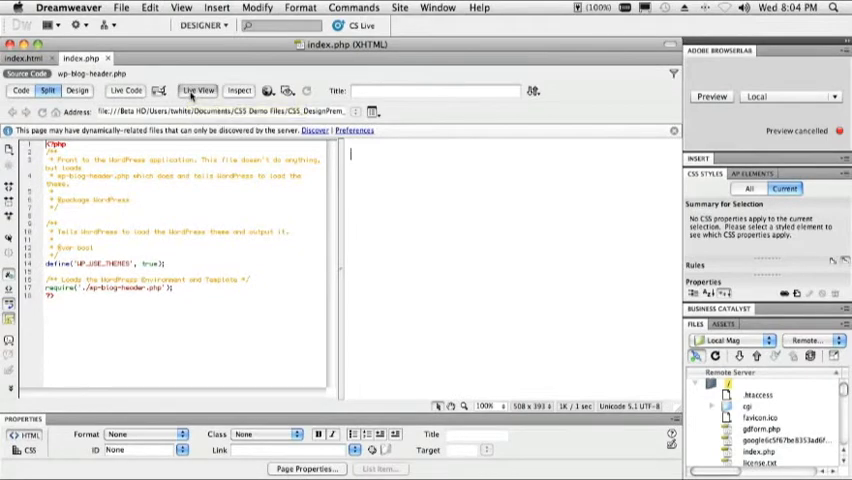
{"action": "left_click", "coordinate": [198, 90]}
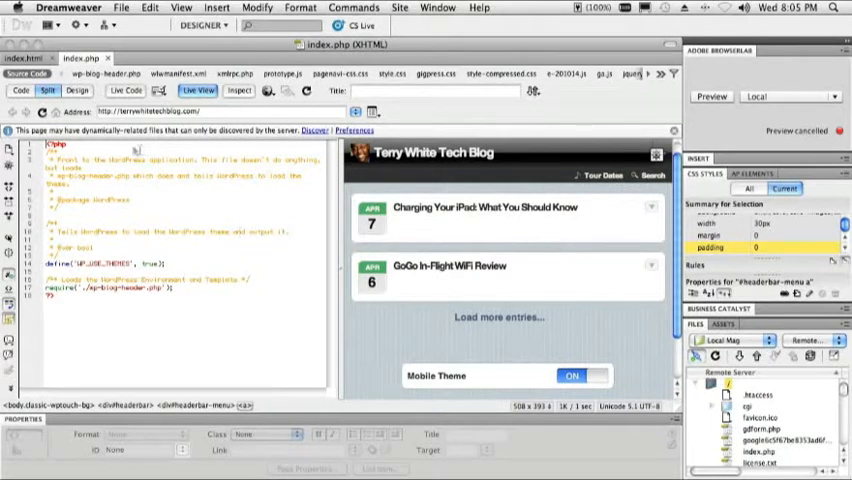
Switch to the Meridien Home index.html document and show the CS Live services menu
{"action": "left_click", "coordinate": [30, 58]}
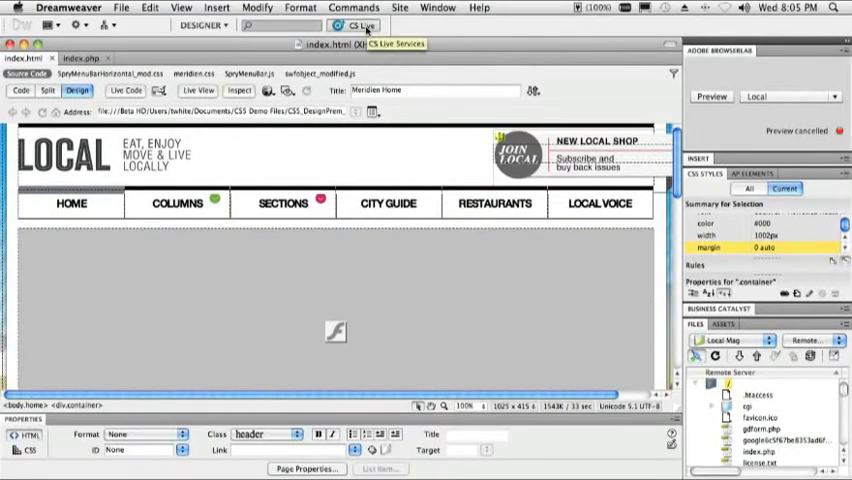
{"action": "left_click", "coordinate": [358, 25]}
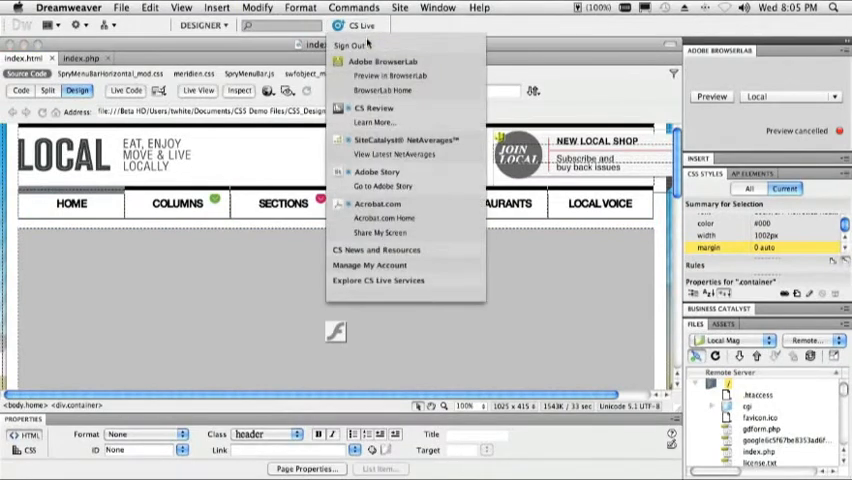
{"action": "mouse_move", "coordinate": [380, 61]}
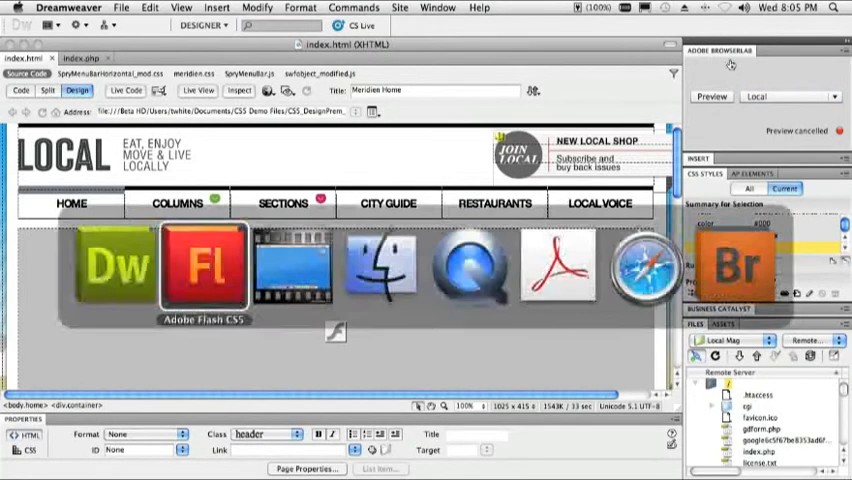
Preview the LOCAL page in Adobe BrowserLab from the BrowserLab panel
{"action": "left_click", "coordinate": [711, 96]}
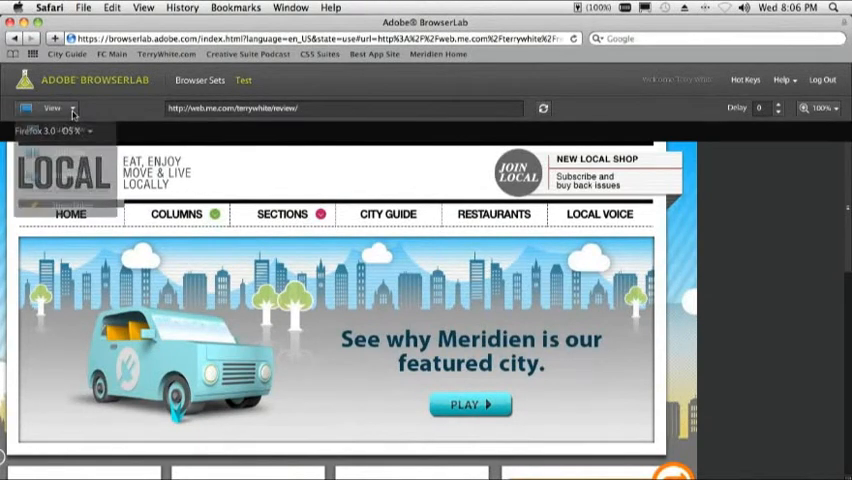
Compare the page in IE 6.0 on Windows XP and Firefox 3.0 on OS X using 2-up View
{"action": "left_click", "coordinate": [52, 108]}
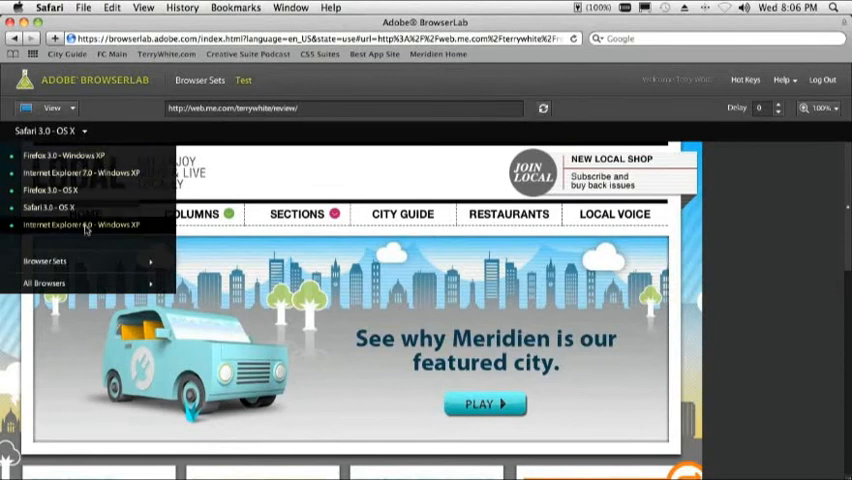
{"action": "left_click", "coordinate": [85, 224]}
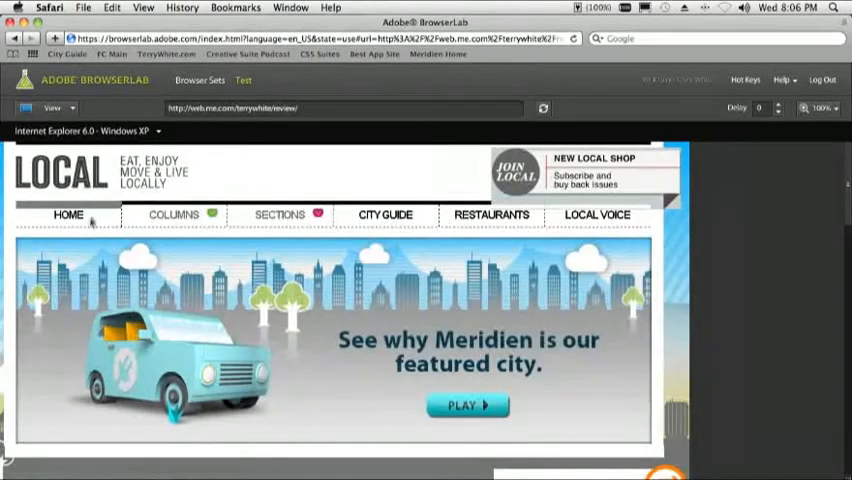
{"action": "left_click", "coordinate": [155, 131]}
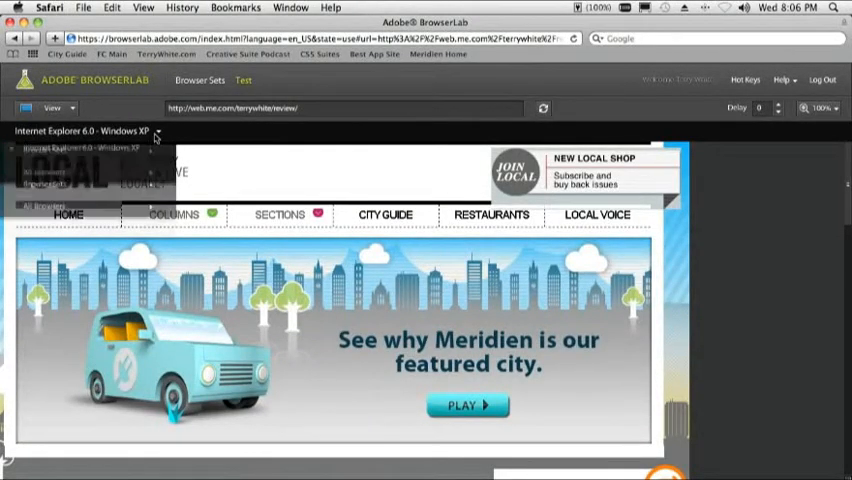
{"action": "left_click", "coordinate": [85, 131]}
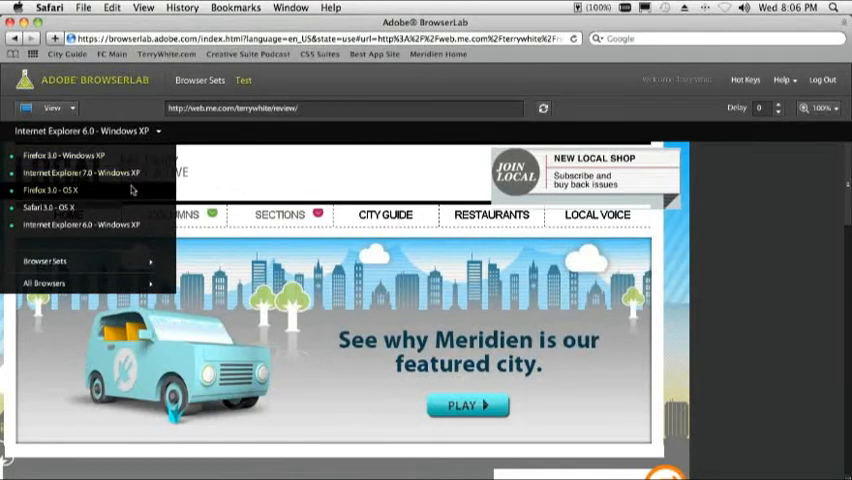
{"action": "left_click", "coordinate": [50, 190]}
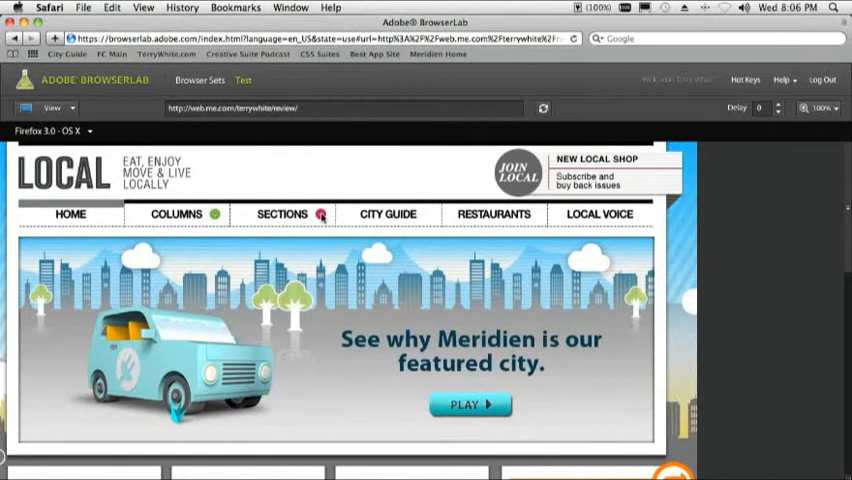
{"action": "mouse_move", "coordinate": [550, 213]}
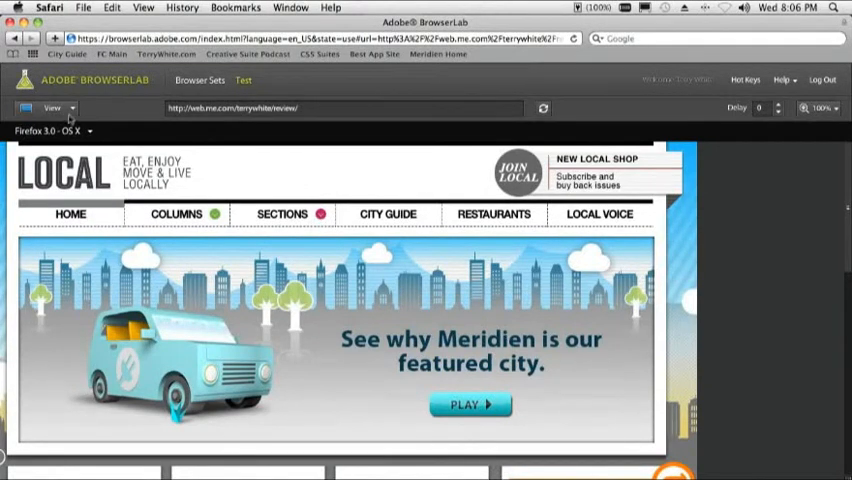
{"action": "left_click", "coordinate": [52, 108]}
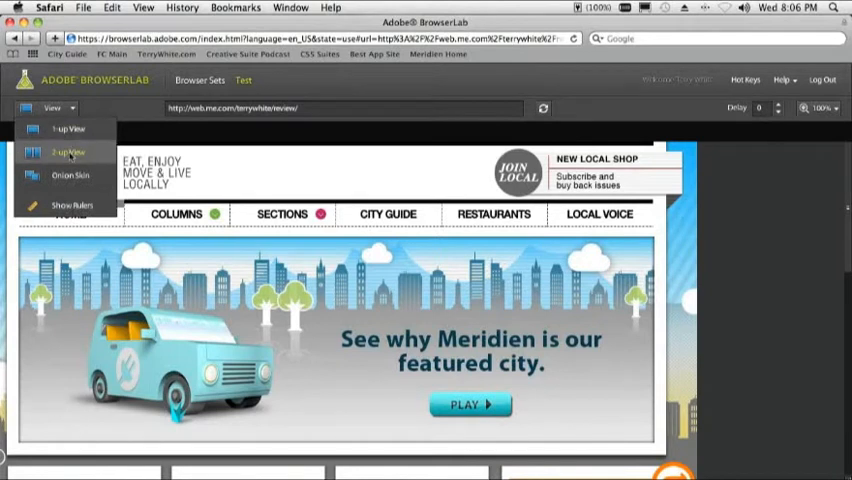
{"action": "left_click", "coordinate": [67, 151]}
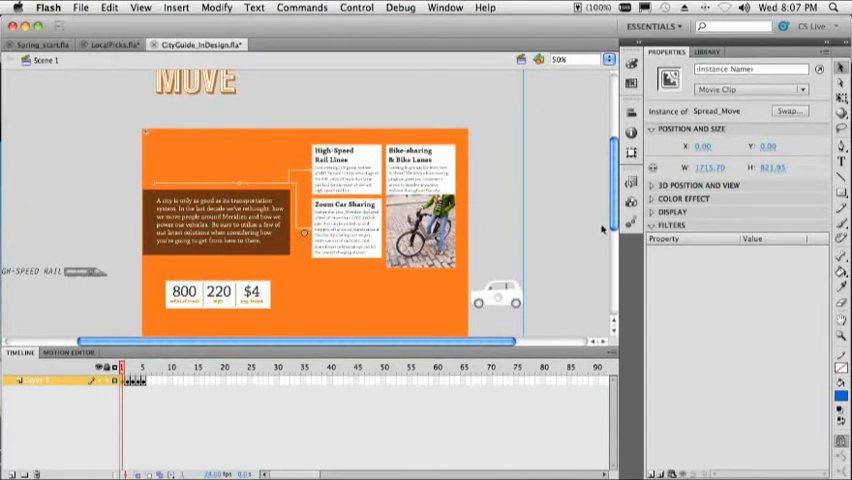
{"action": "mouse_move", "coordinate": [585, 234]}
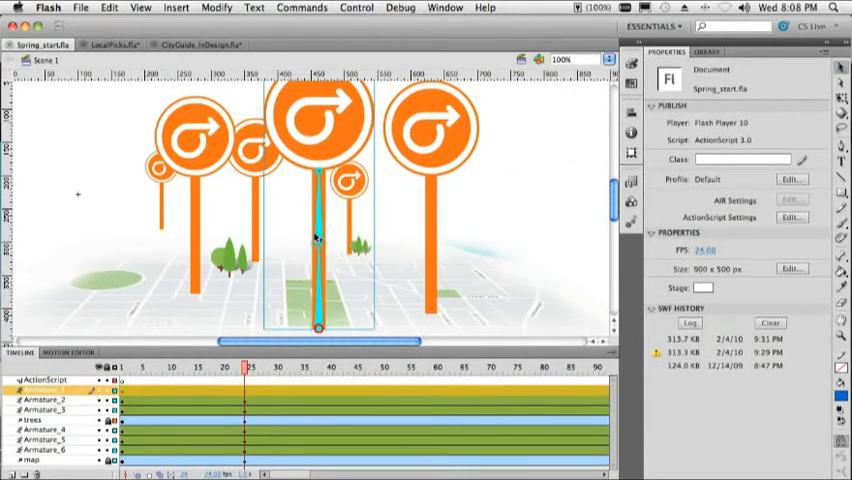
Select the central signpost's bone and play the spring animation to its final frame
{"action": "left_click", "coordinate": [318, 240]}
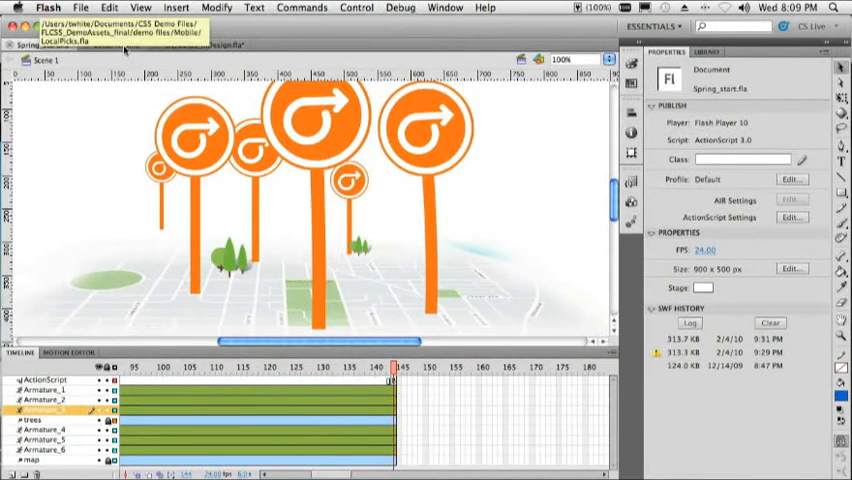
Set LocalPicks.fla's publish Player to iPhone OS, then play the iPhone app demo video
{"action": "left_click", "coordinate": [112, 44]}
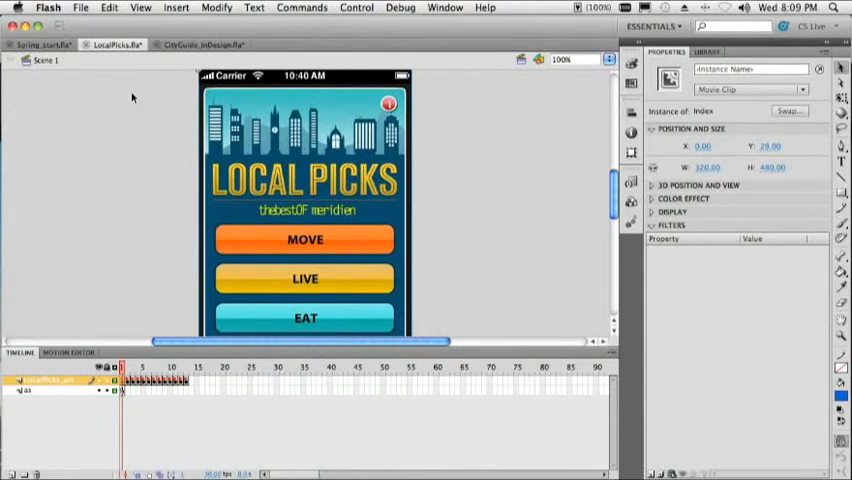
{"action": "mouse_move", "coordinate": [96, 74]}
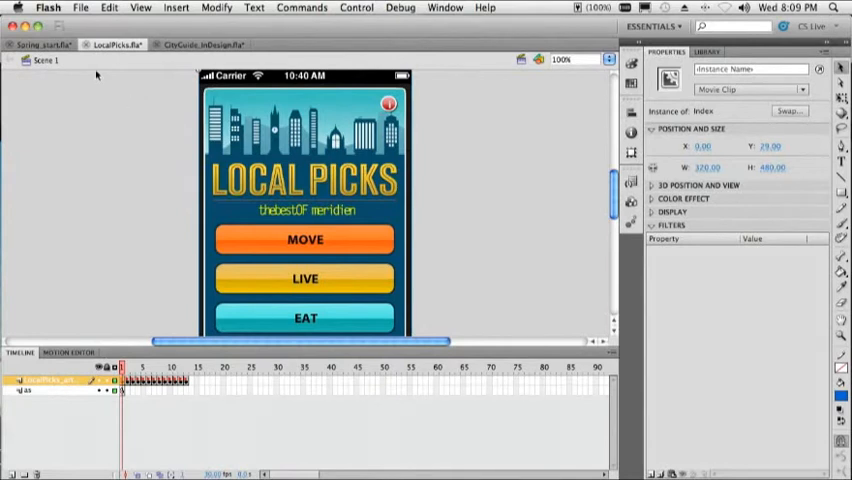
{"action": "left_click", "coordinate": [80, 8]}
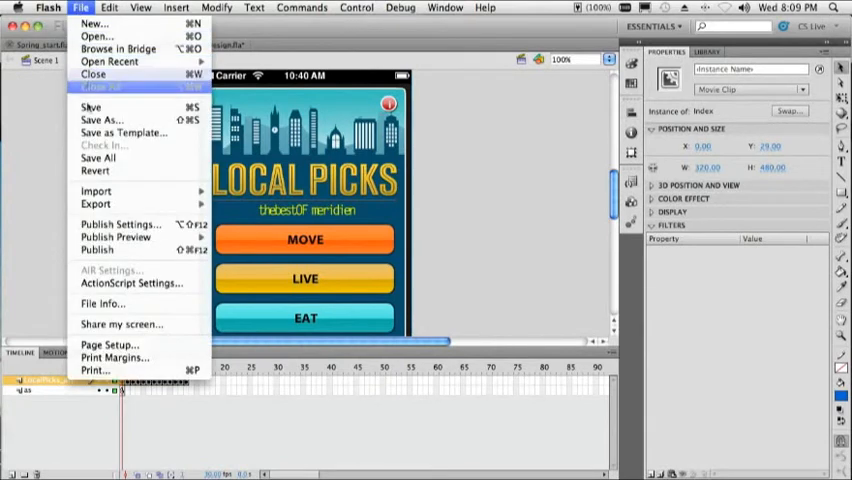
{"action": "mouse_move", "coordinate": [124, 224]}
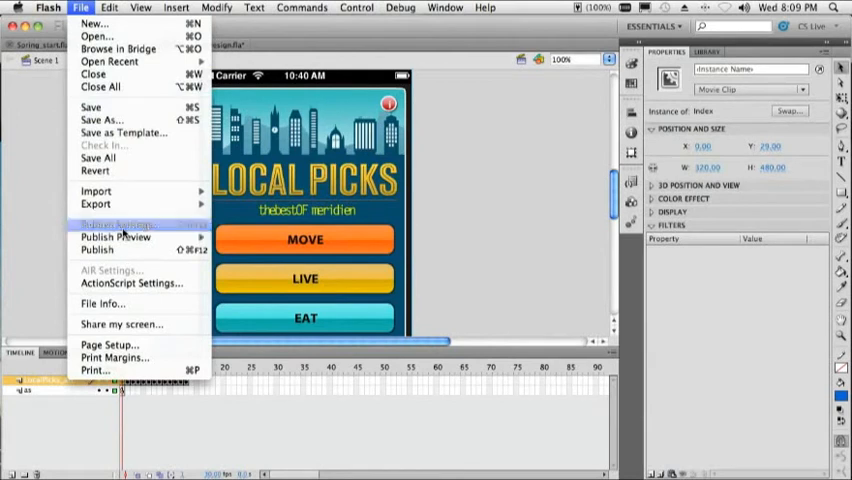
{"action": "left_click", "coordinate": [117, 223]}
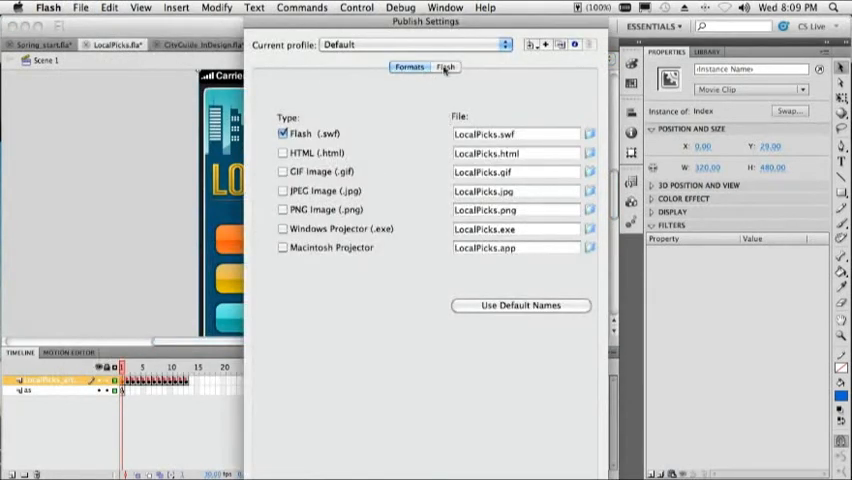
{"action": "left_click", "coordinate": [445, 66]}
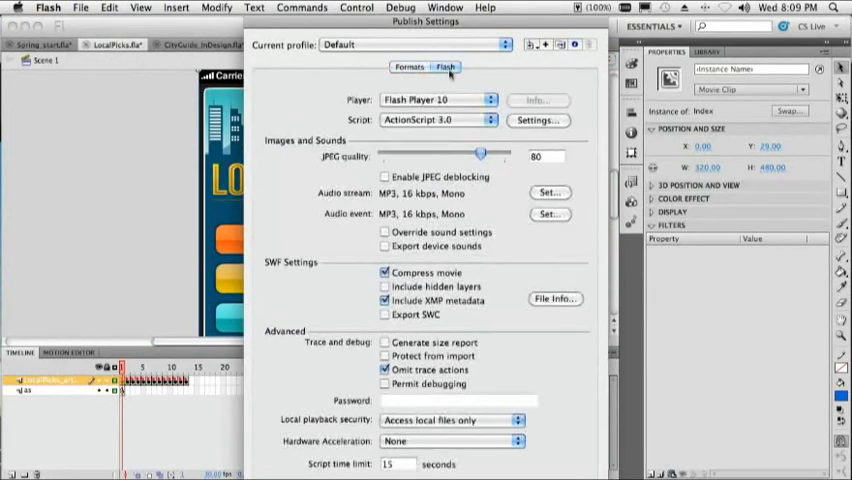
{"action": "left_click", "coordinate": [438, 99]}
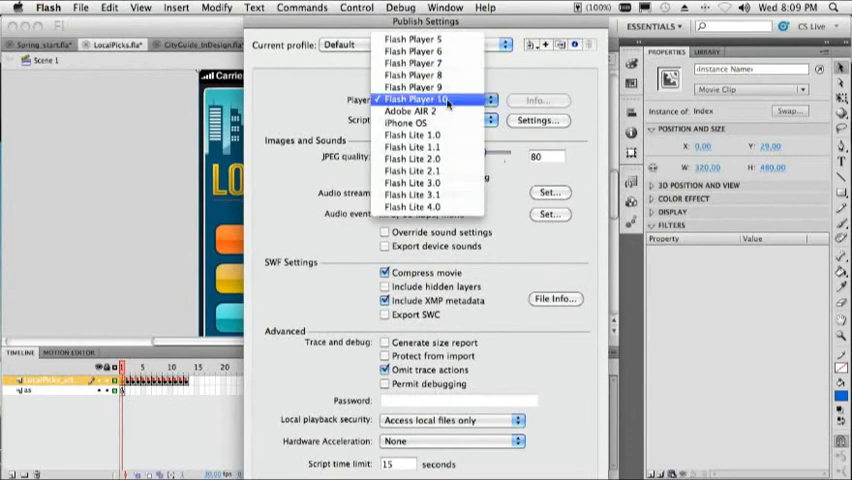
{"action": "left_click", "coordinate": [410, 122]}
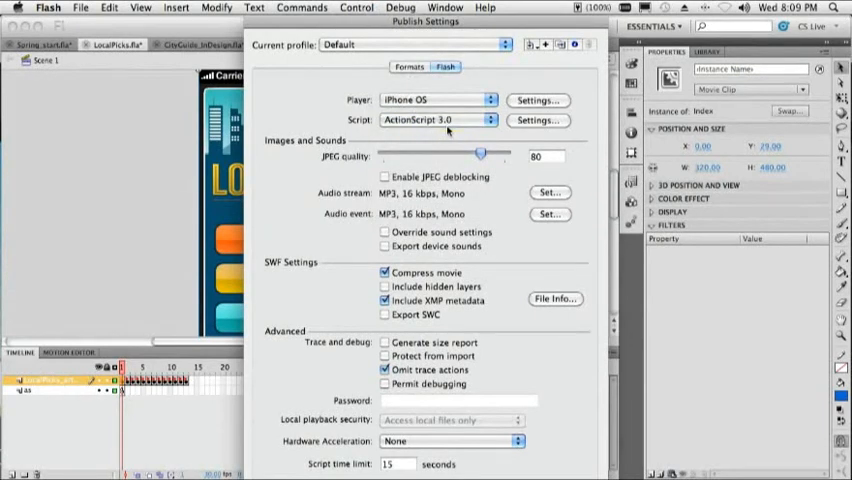
{"action": "left_click", "coordinate": [538, 100]}
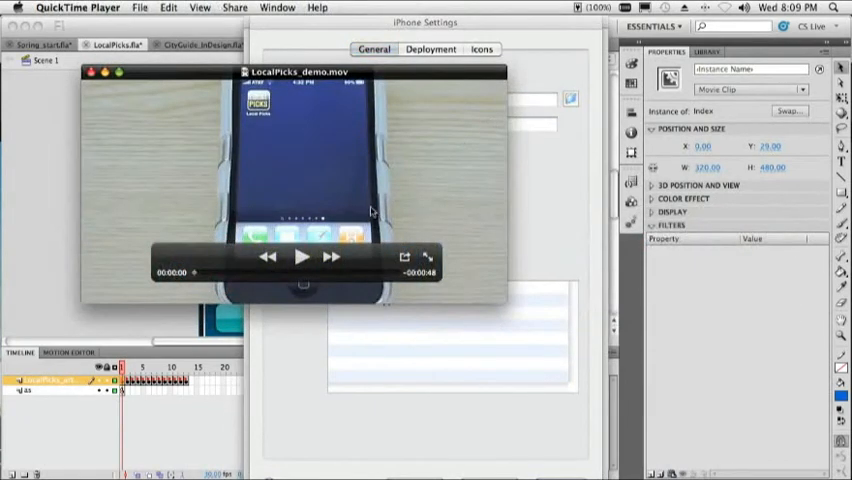
{"action": "left_click", "coordinate": [302, 257]}
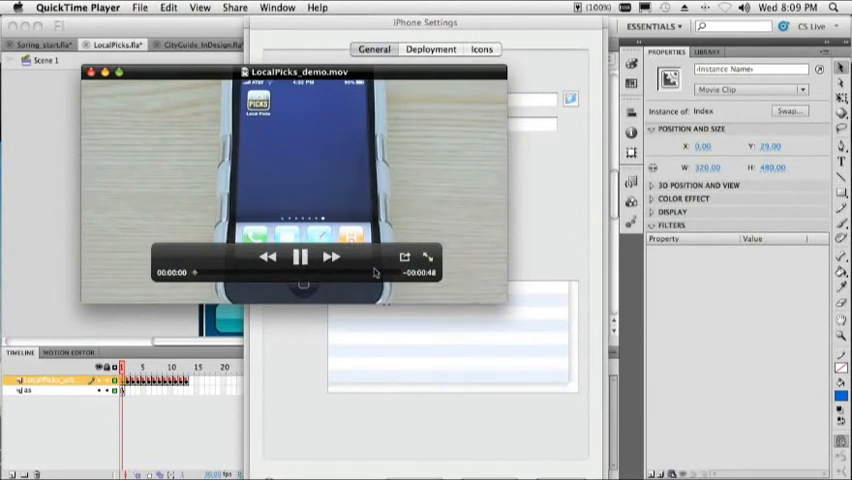